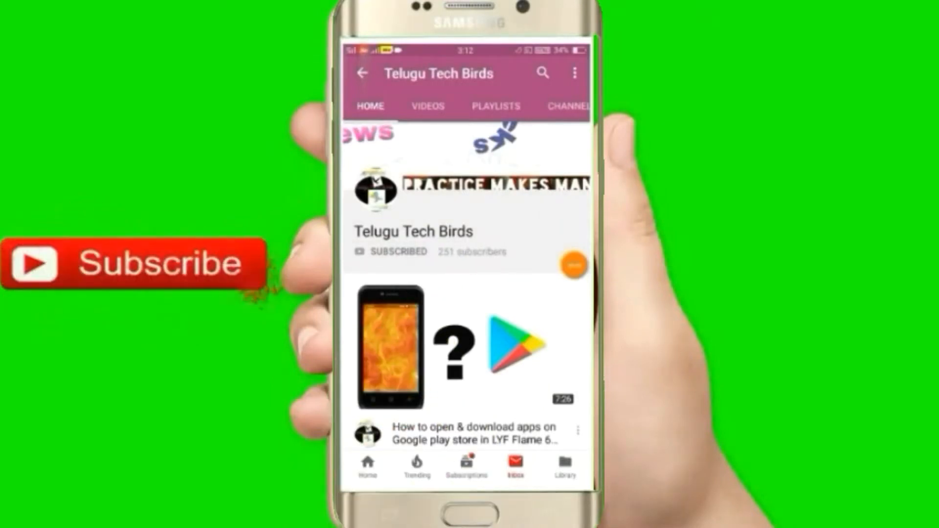
Launch the YouTube app from the home screen
{"action": "left_click", "coordinate": [525, 254]}
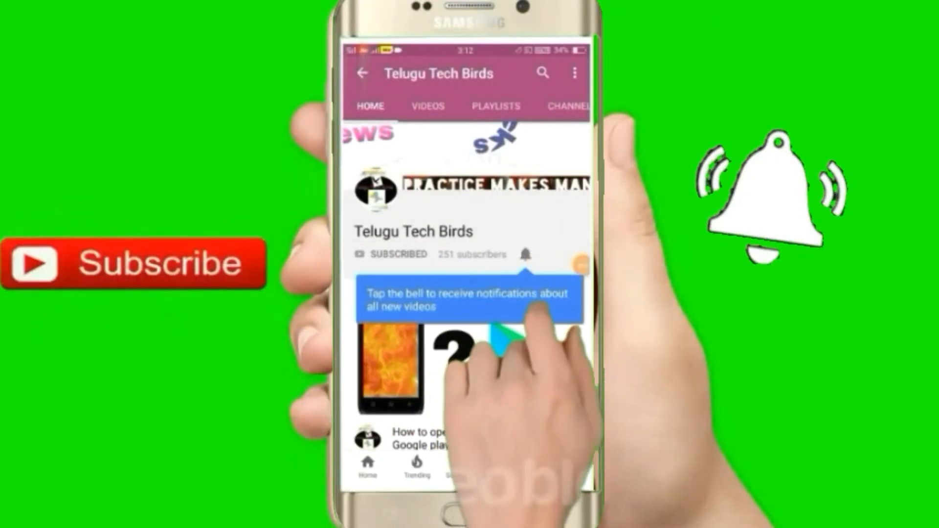
{"action": "left_click", "coordinate": [526, 254]}
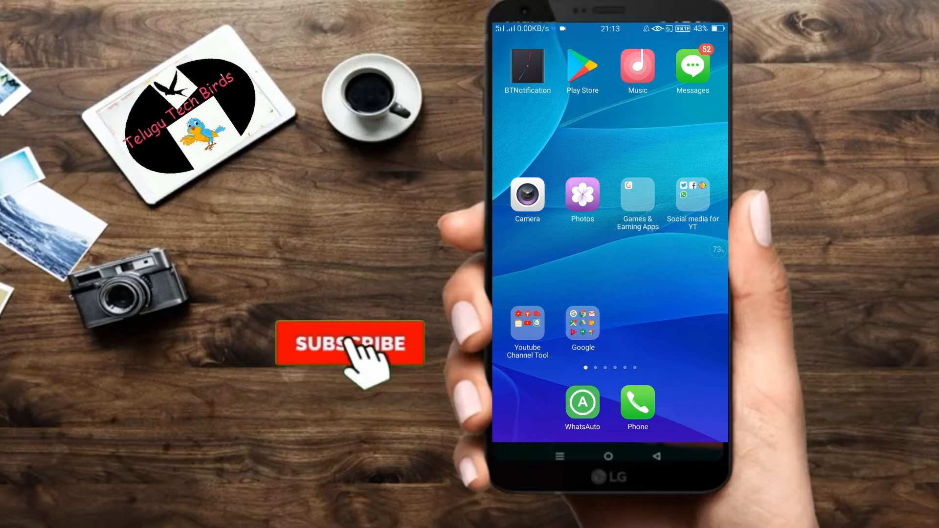
{"action": "left_click", "coordinate": [355, 344]}
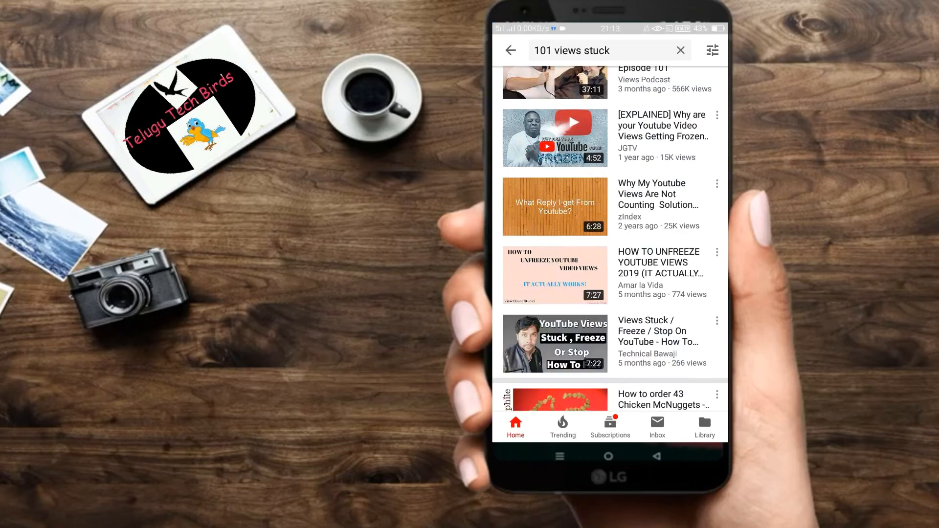
Clear the search box, retry '101 views', then search '101 views stuck'
{"action": "scroll", "scroll_direction": "down", "scroll_amount": 3}
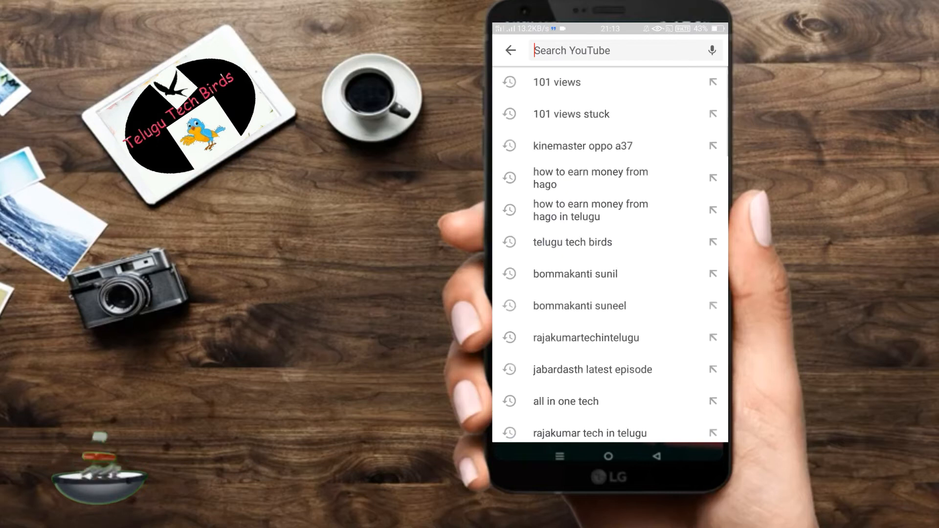
{"action": "type", "text": "31"}
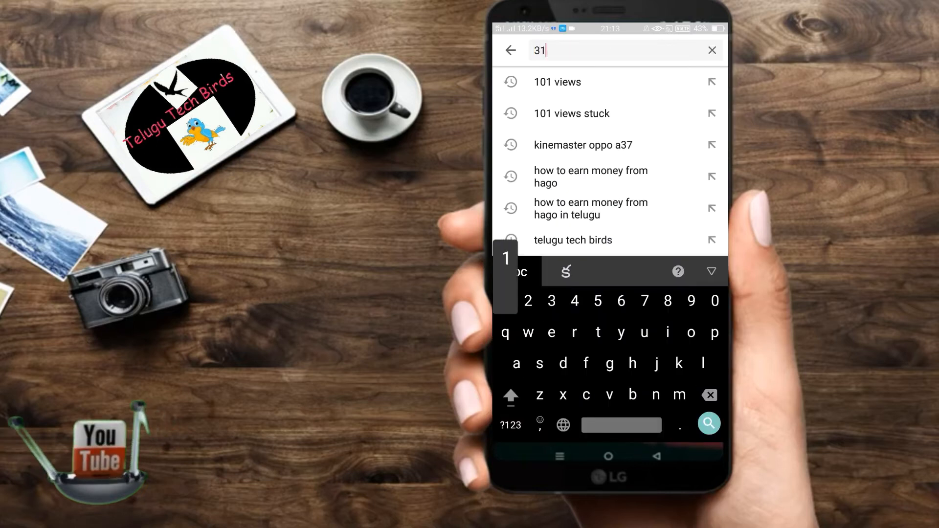
{"action": "left_click", "coordinate": [712, 50]}
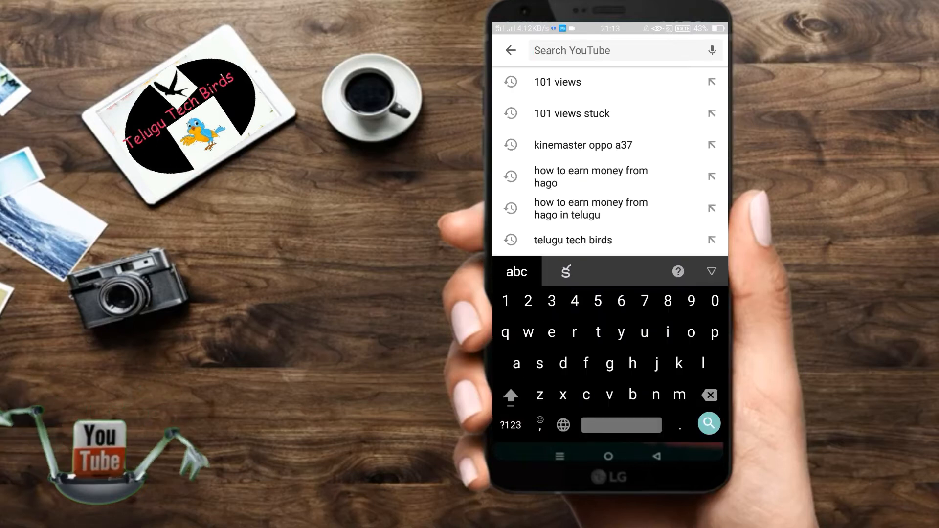
{"action": "left_click", "coordinate": [557, 82]}
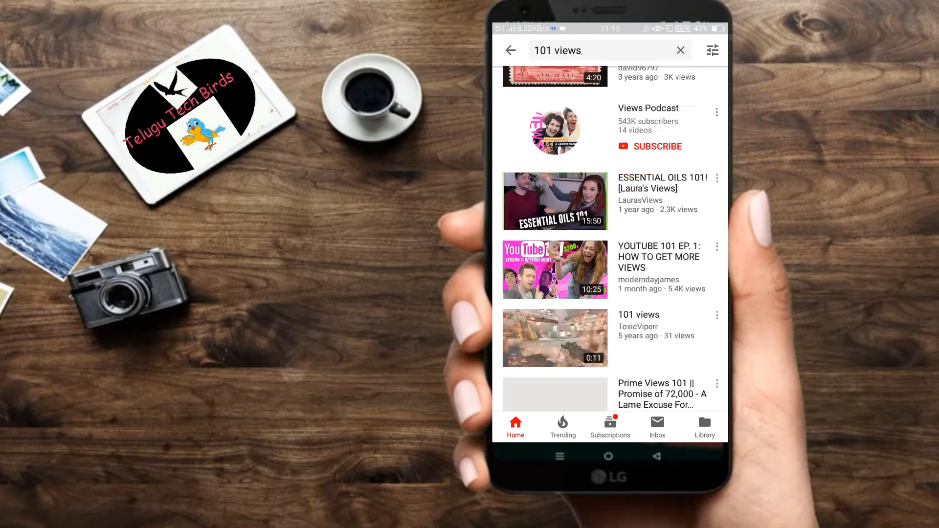
{"action": "scroll", "scroll_direction": "down", "scroll_amount": 3}
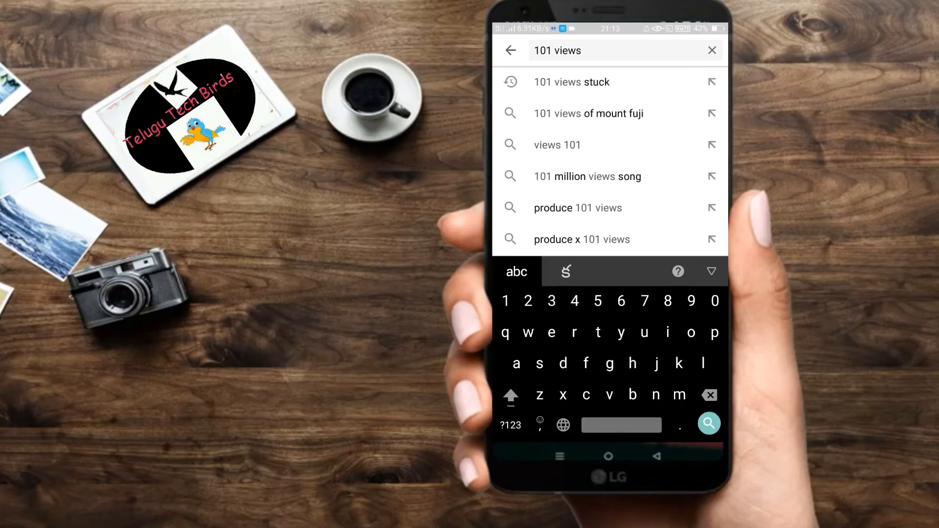
{"action": "left_click", "coordinate": [571, 82]}
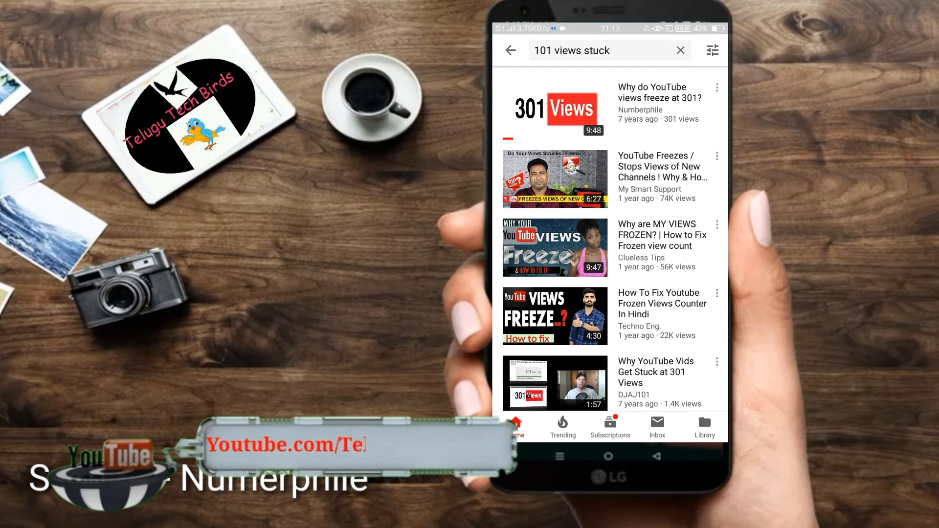
Open Numberphile's 301-views freeze video, browse its watch page, and shrink it to the mini player
{"action": "left_click", "coordinate": [554, 108]}
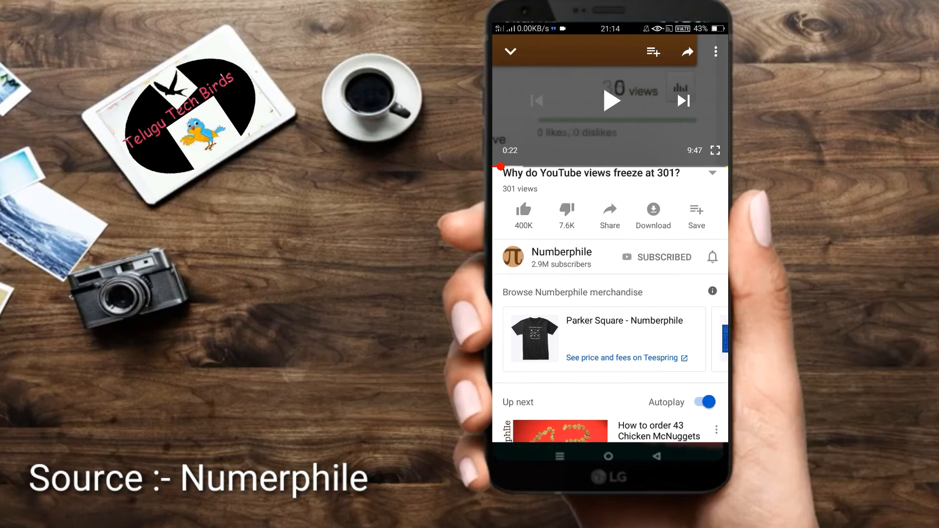
{"action": "scroll", "scroll_direction": "down", "scroll_amount": 3}
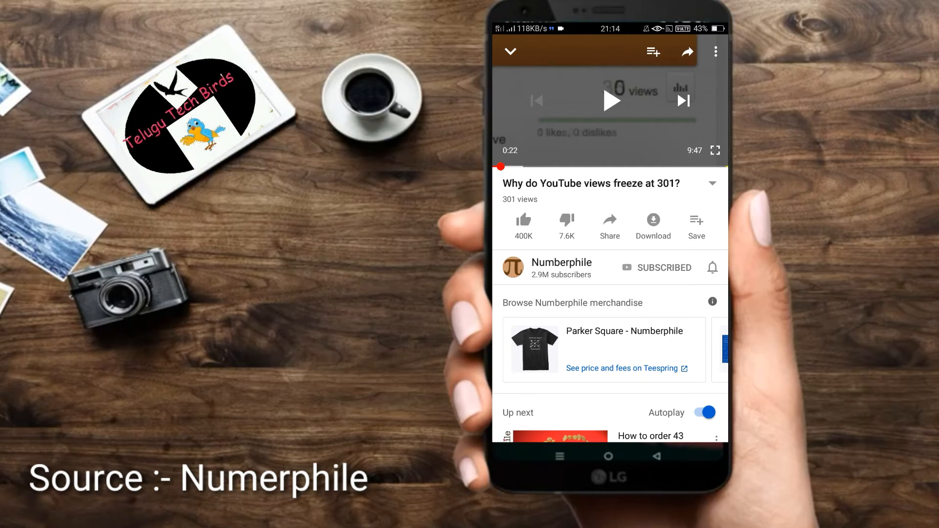
{"action": "scroll", "scroll_direction": "down", "scroll_amount": 3}
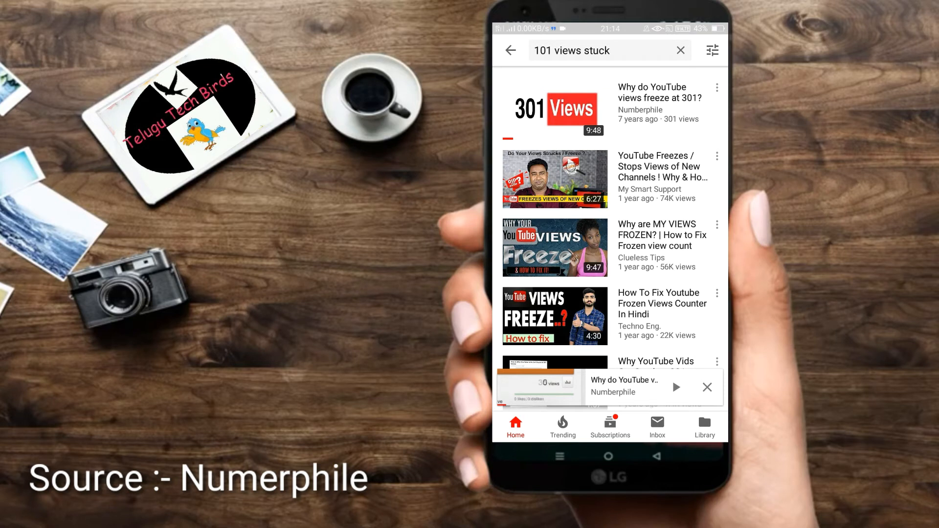
Expand the minimised Numberphile video and give it a thumbs-up like
{"action": "left_click", "coordinate": [623, 392]}
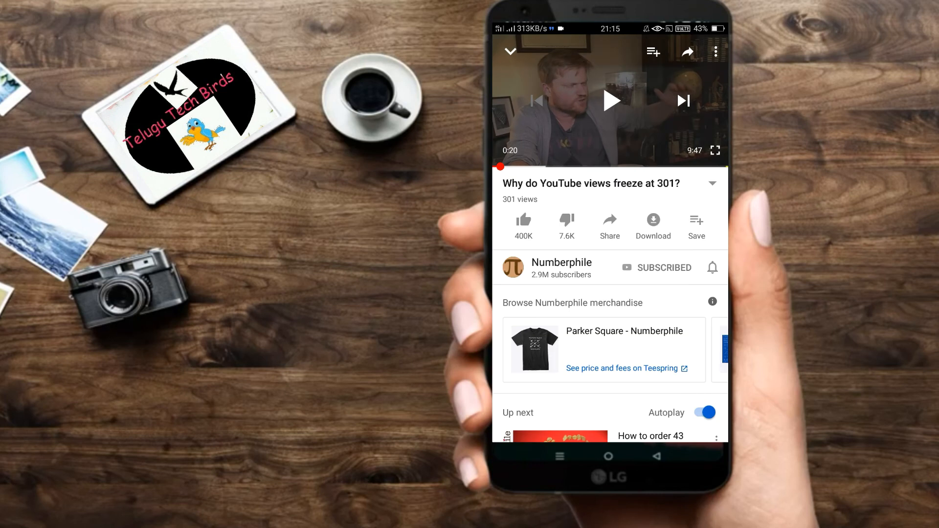
{"action": "left_click", "coordinate": [712, 183]}
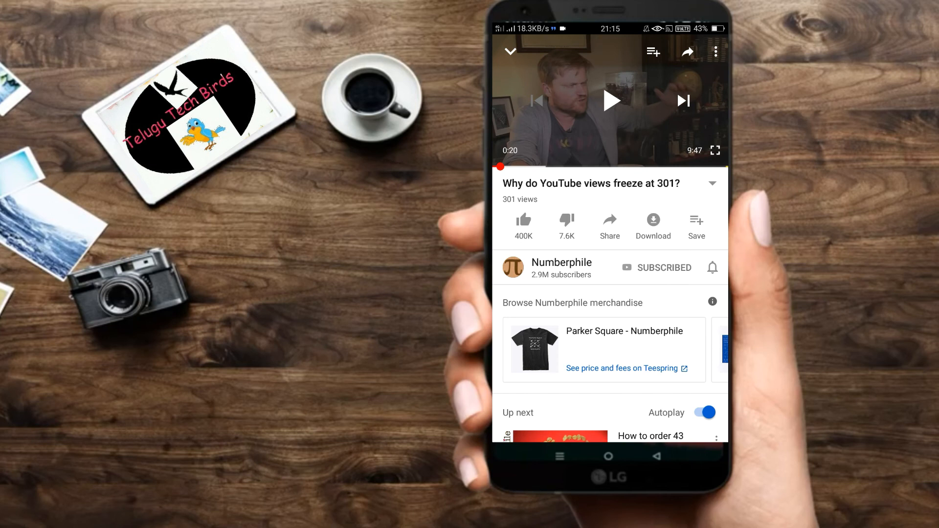
{"action": "left_click", "coordinate": [523, 220]}
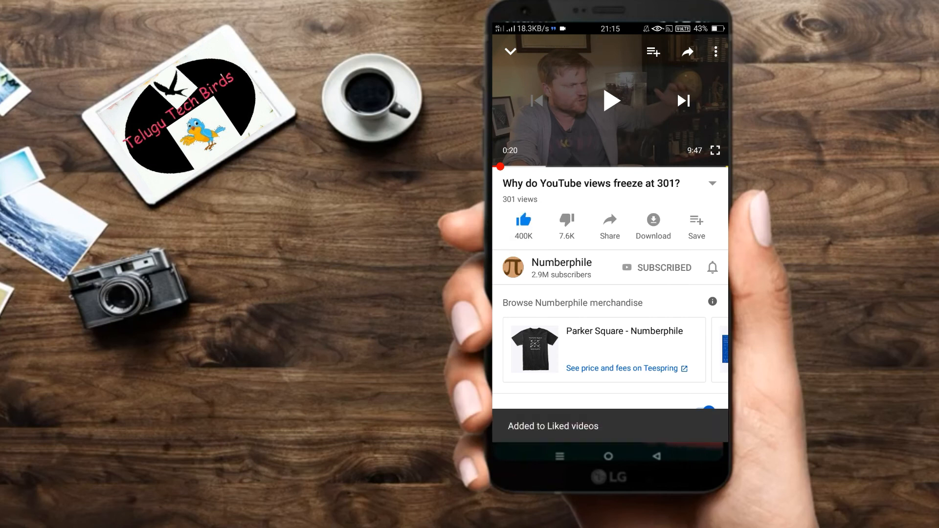